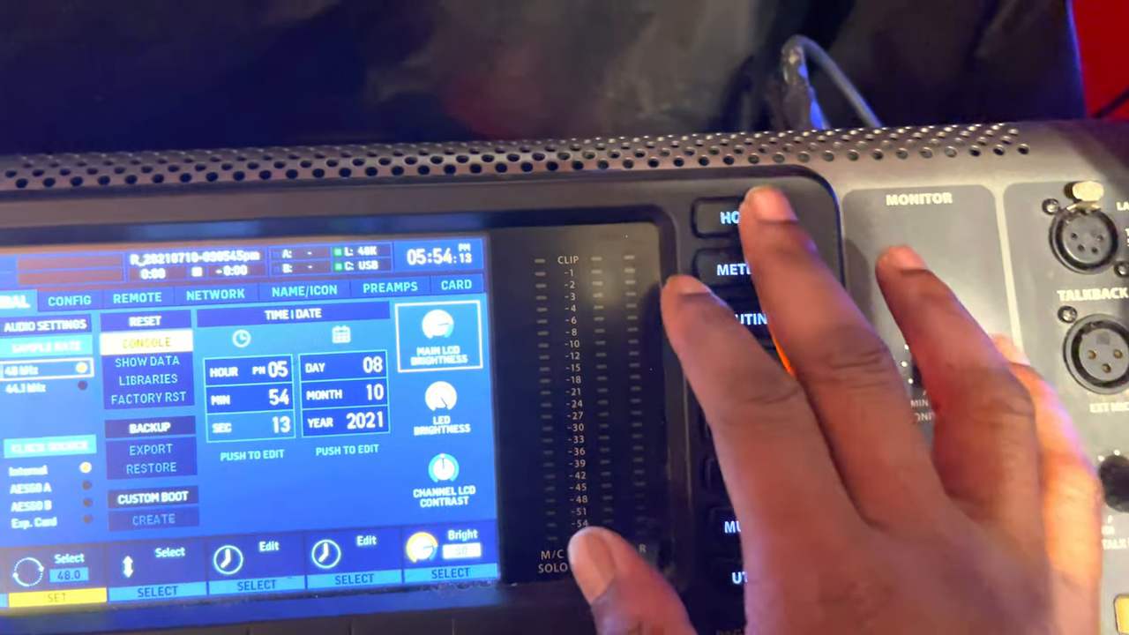
Set the X32 remote to Mackie HUI over Card MIDI and enable DAW remote control
left_click(736, 218)
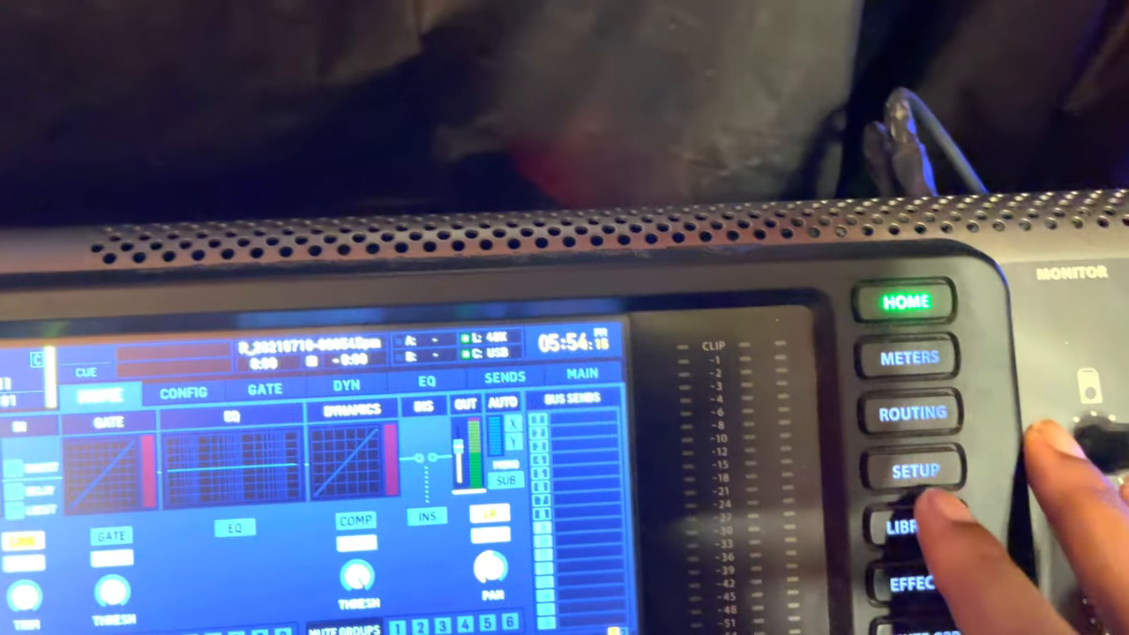
left_click(915, 471)
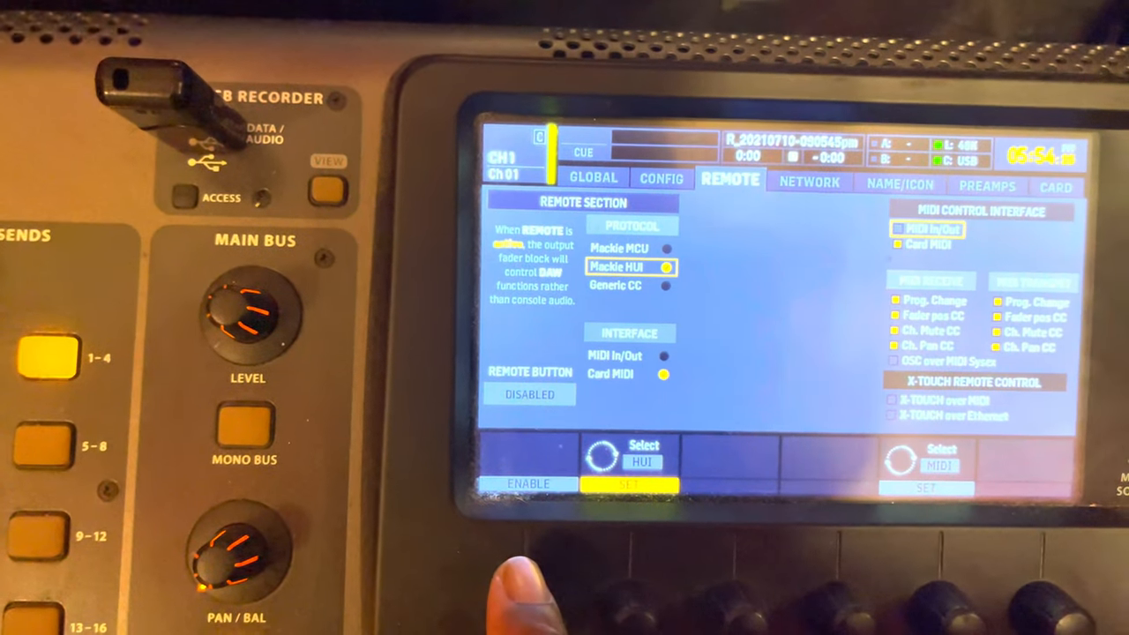
left_click(526, 484)
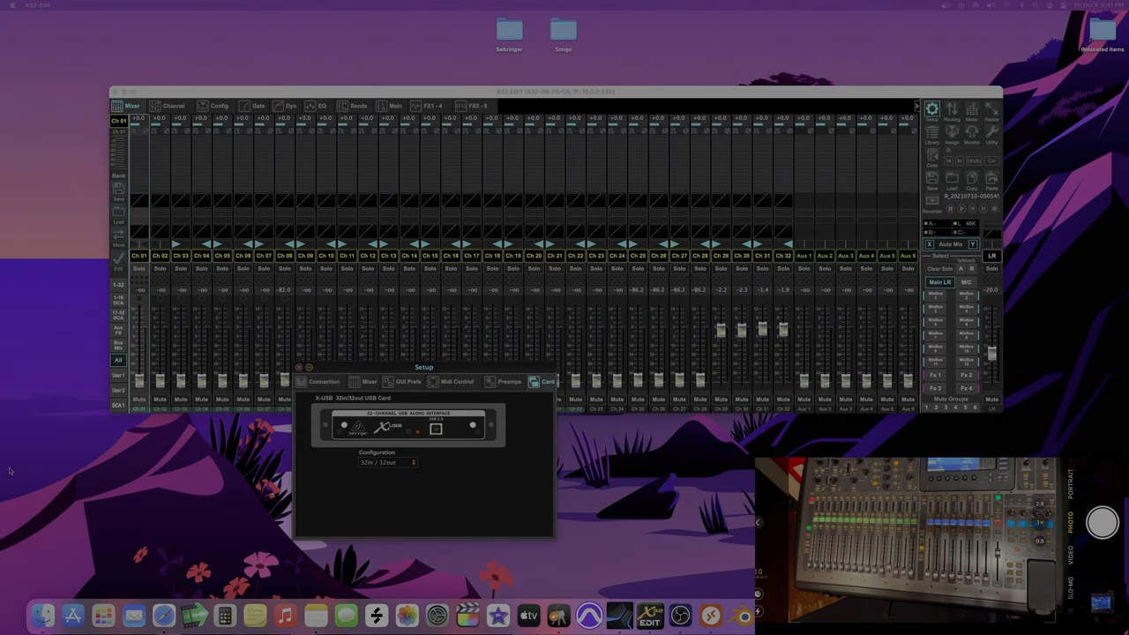
mouse_move(22, 466)
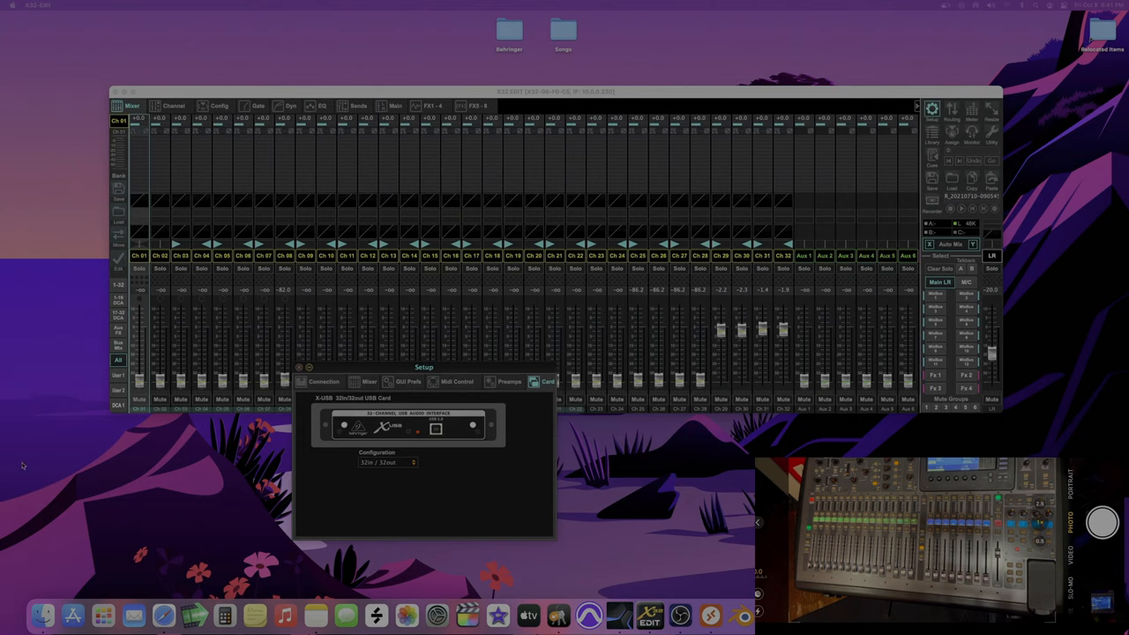
mouse_move(73, 457)
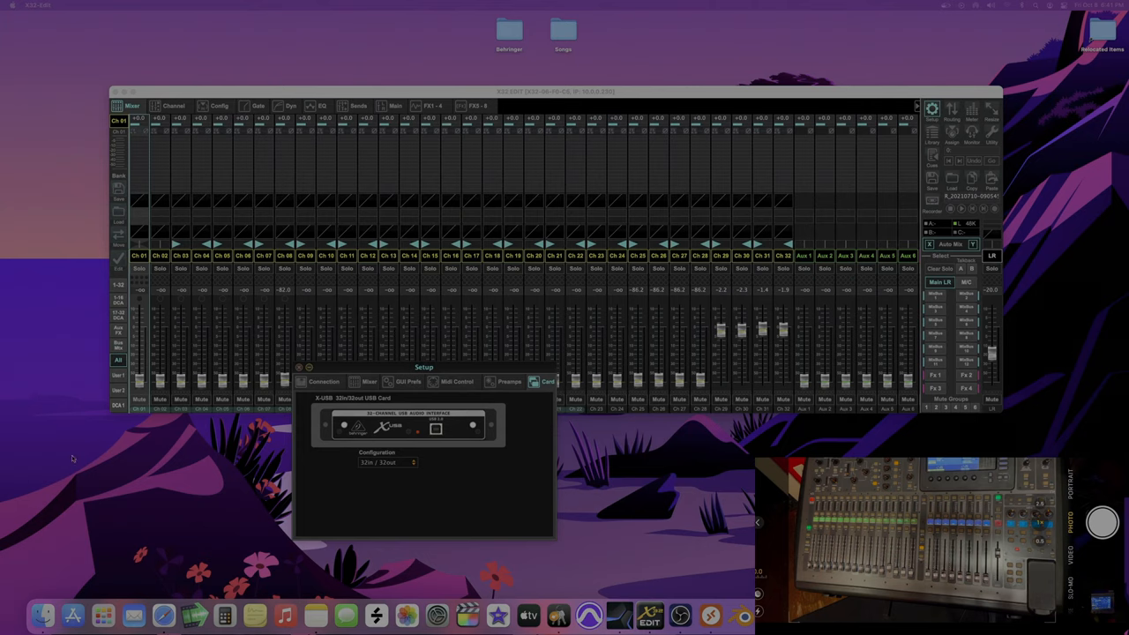
mouse_move(388, 445)
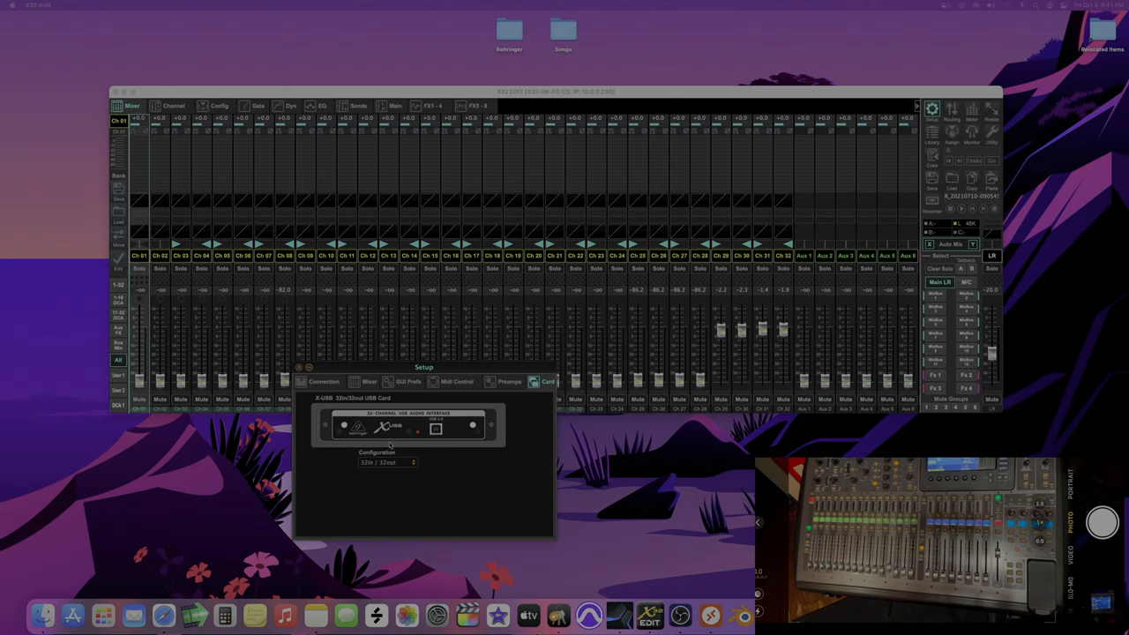
mouse_move(377, 465)
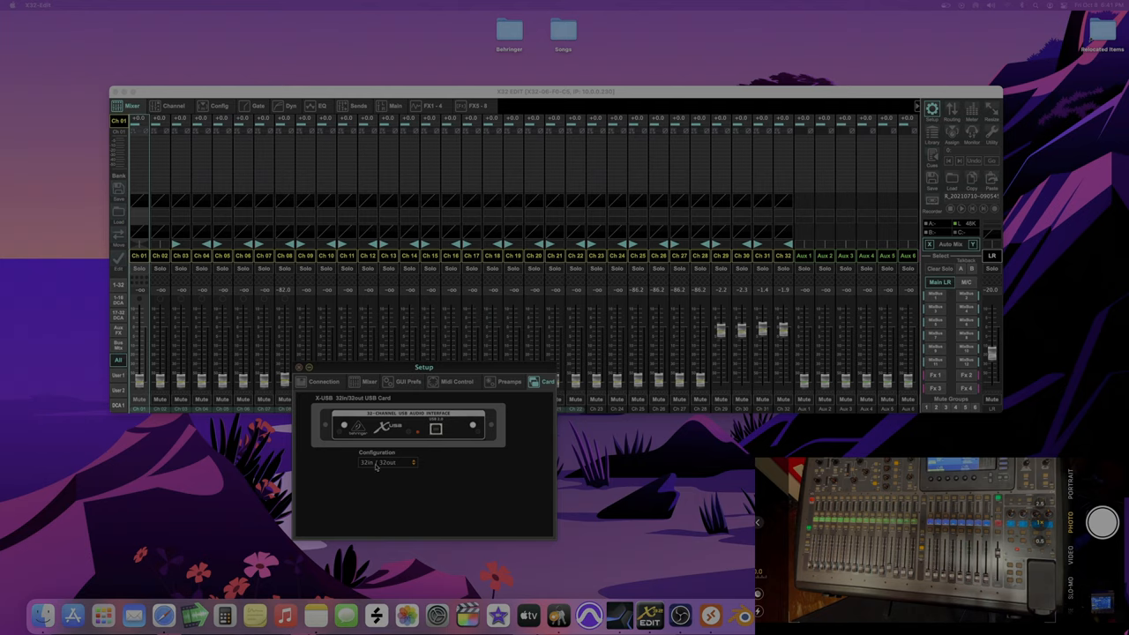
left_click(387, 463)
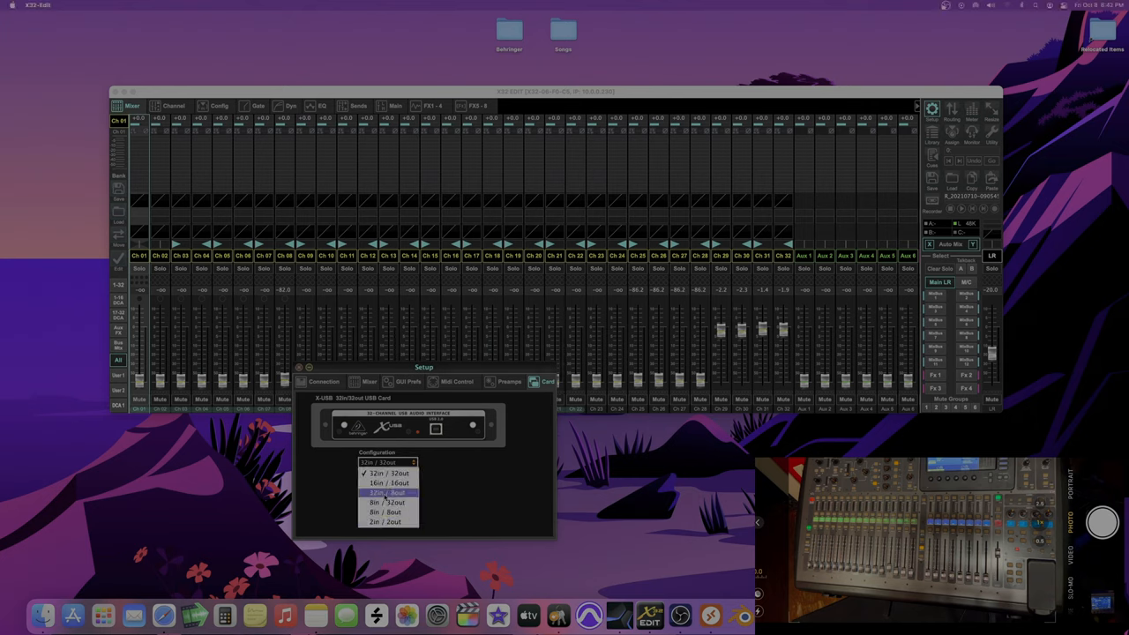
left_click(388, 492)
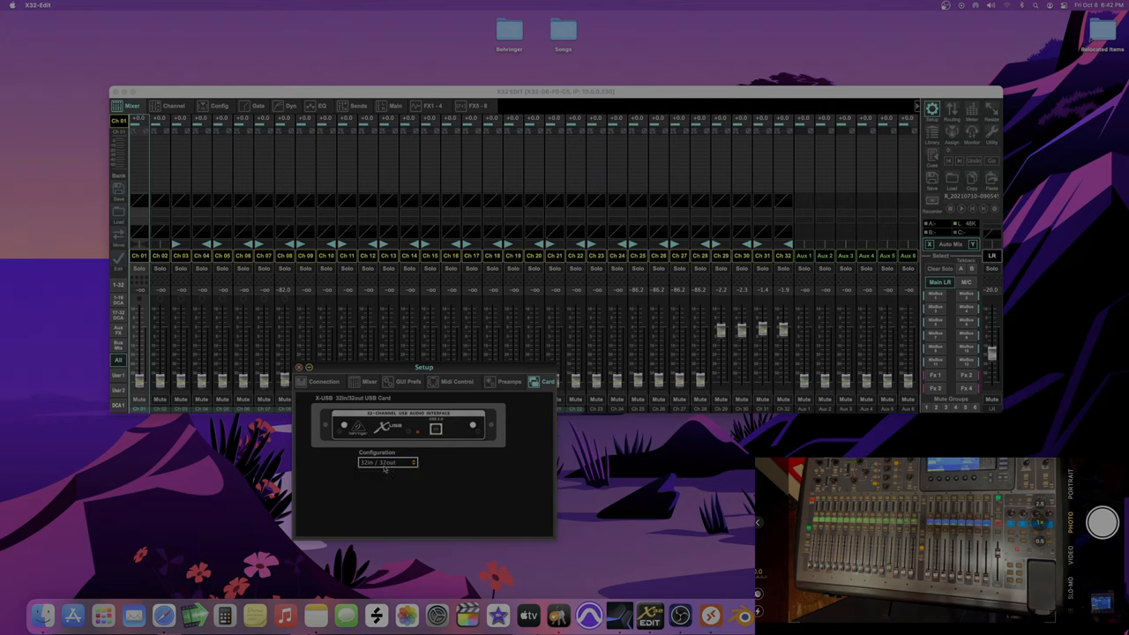
mouse_move(388, 466)
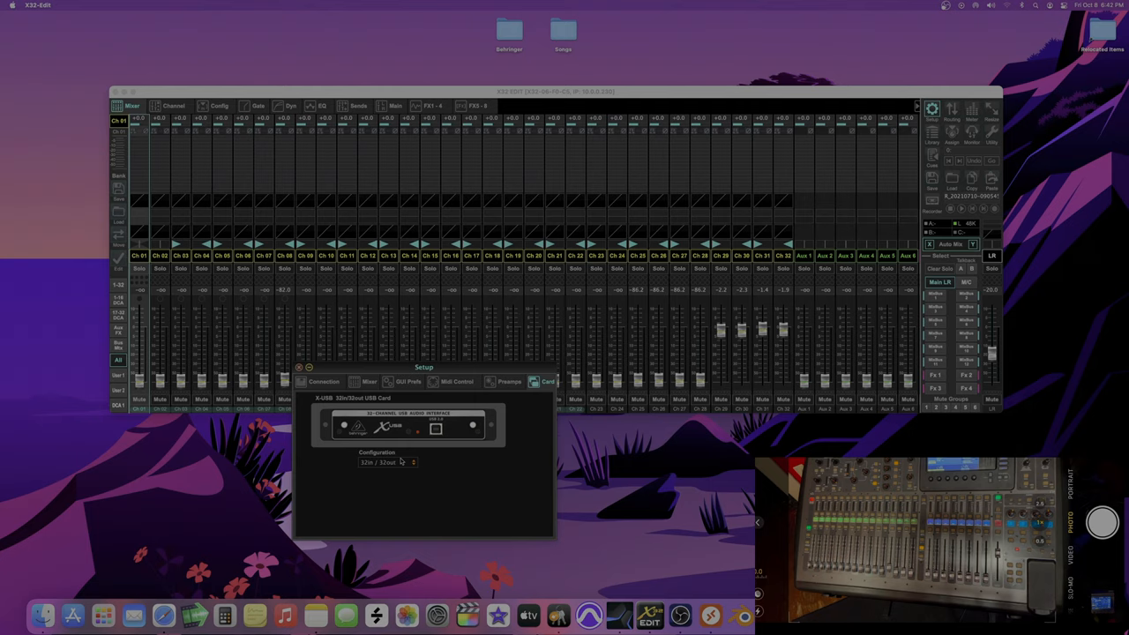
left_click(389, 462)
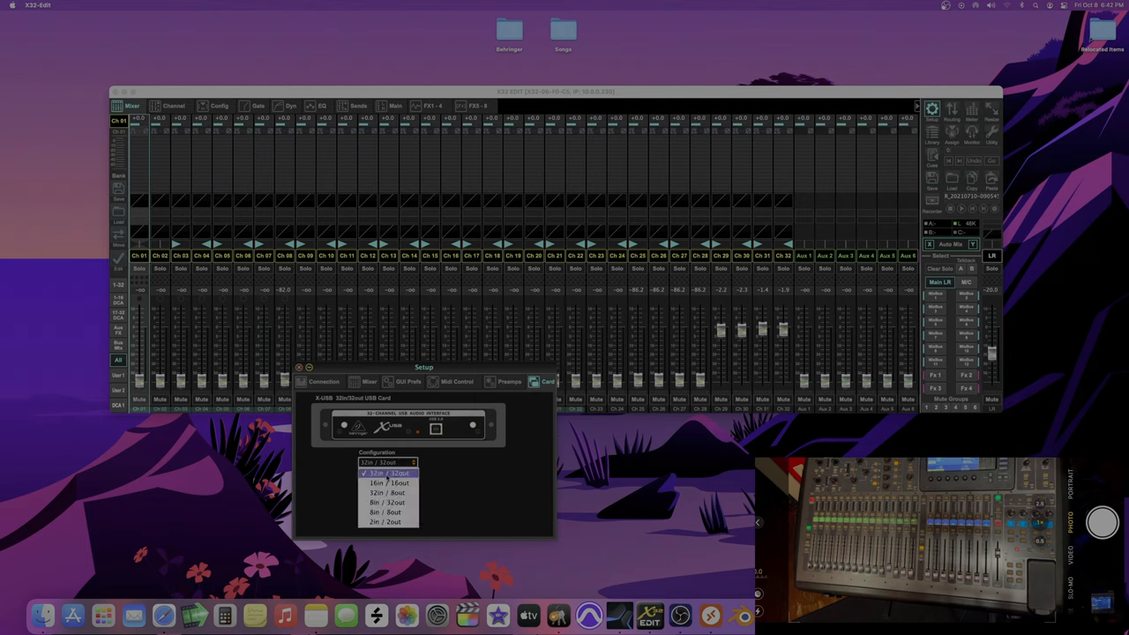
left_click(387, 474)
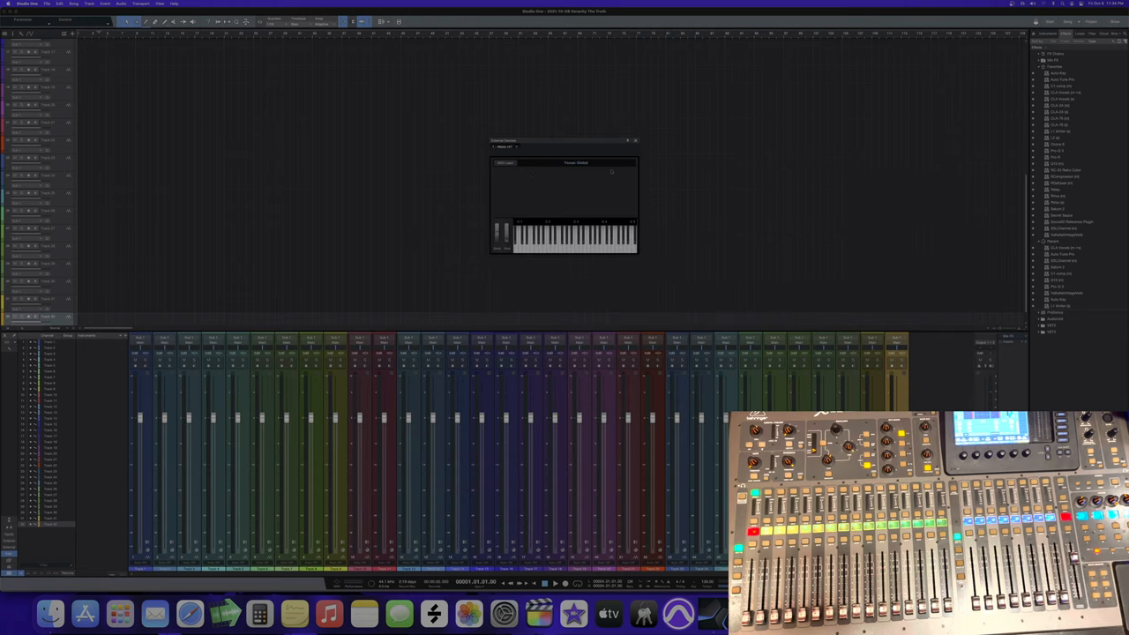
Add a Behringer control surface named X32, receiving from and sending to X-USB
left_click(634, 141)
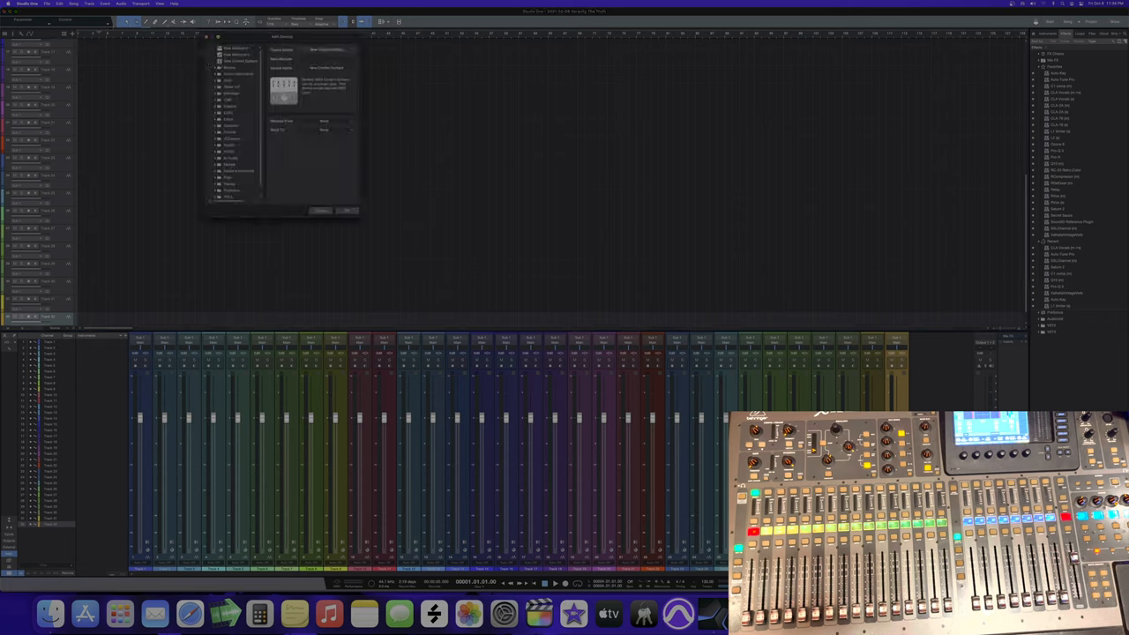
left_click(234, 62)
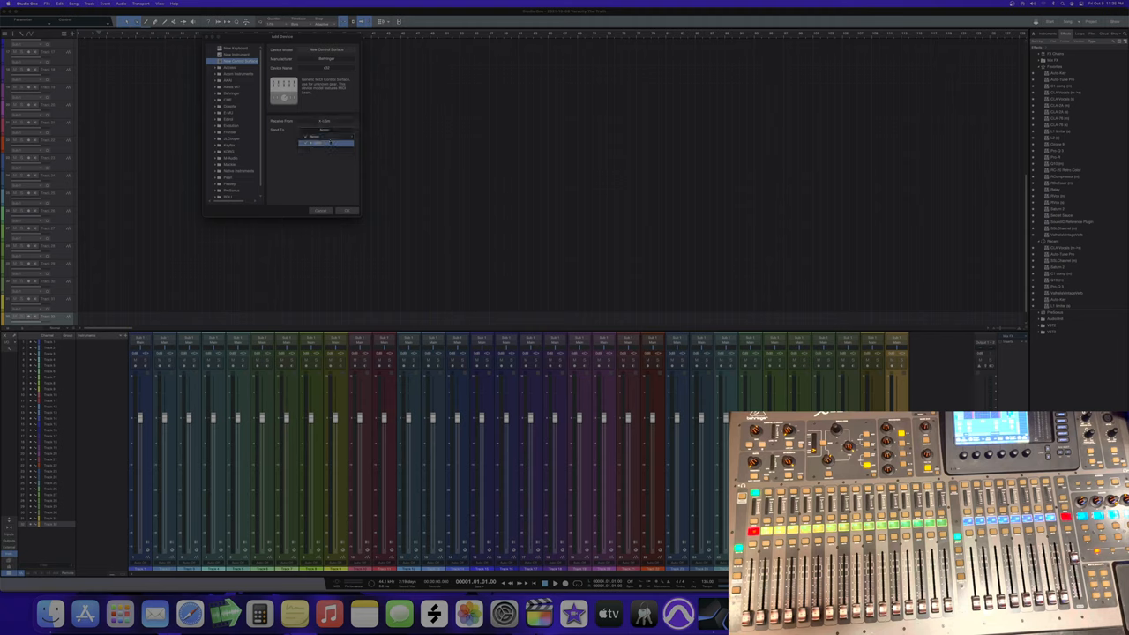
left_click(320, 211)
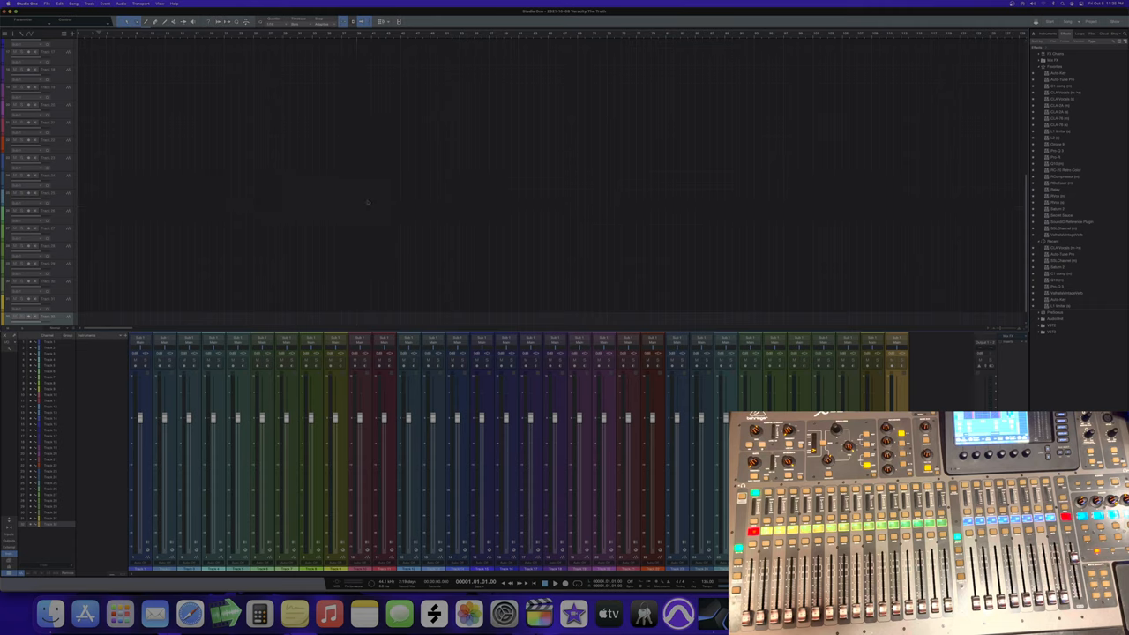
mouse_move(375, 236)
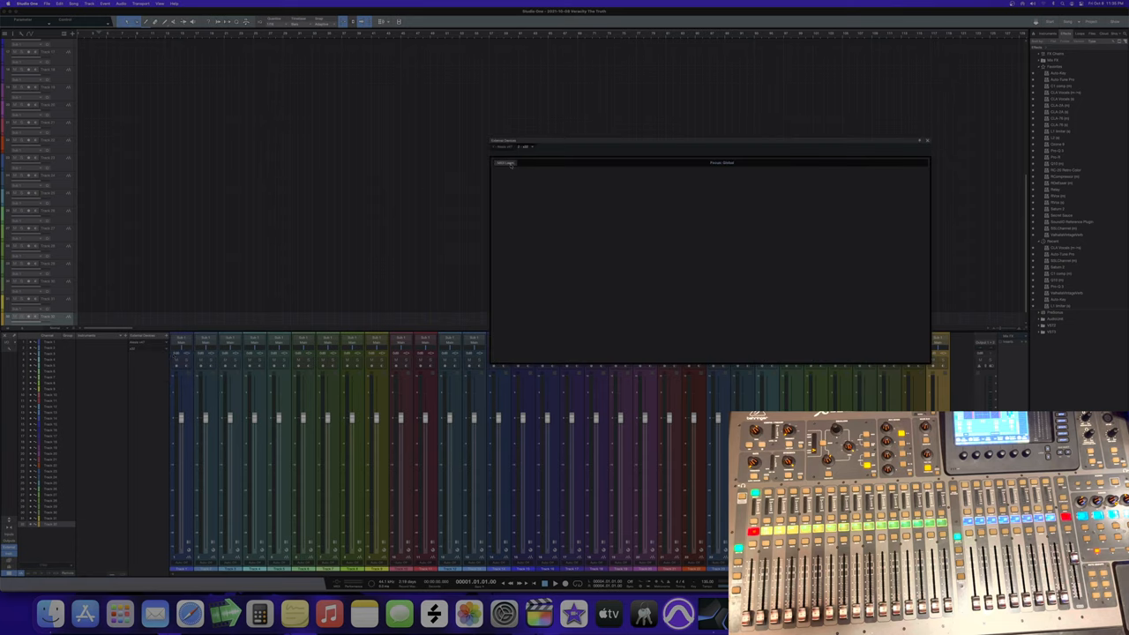
Turn on MIDI Learn and move the X32 faders and knobs to capture them
left_click(505, 163)
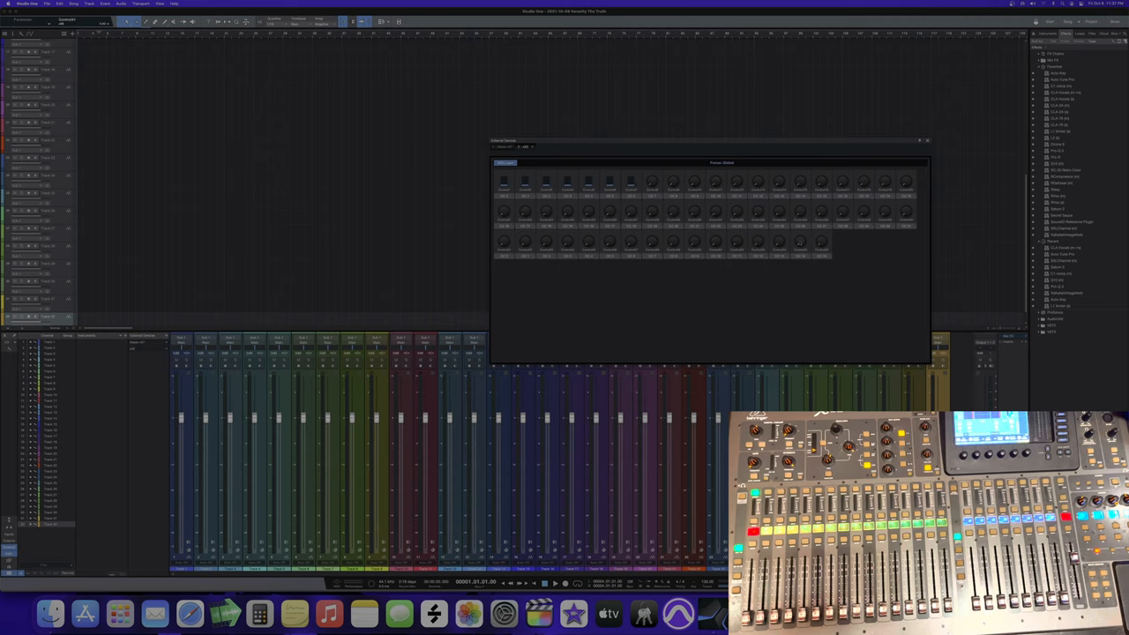
Edit a learned control and capture a console button as a button control
right_click(503, 242)
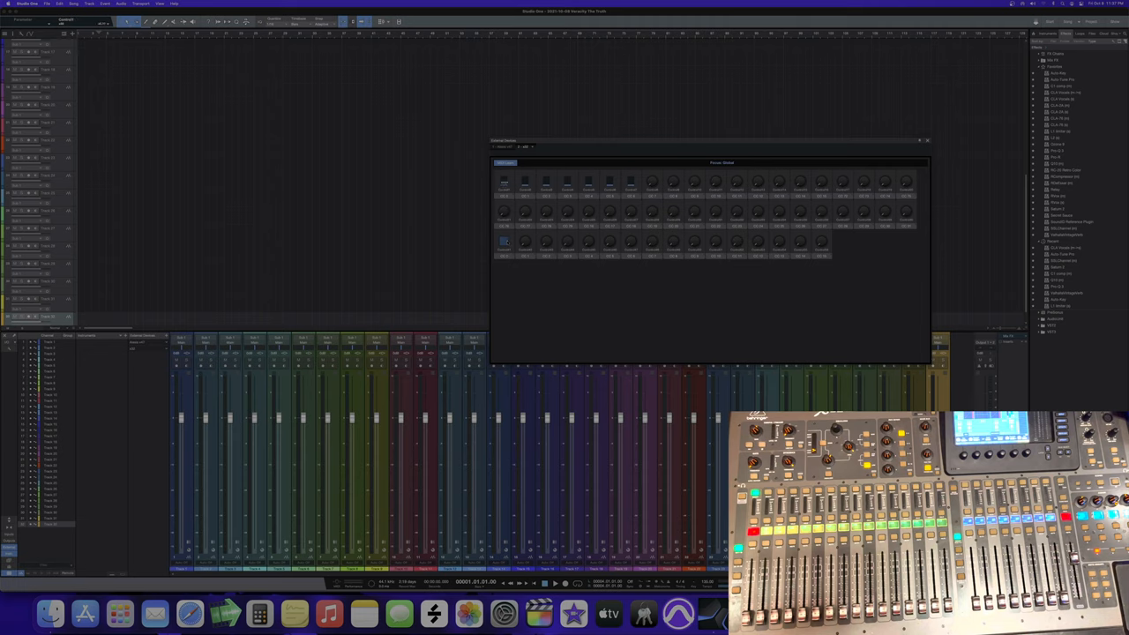
left_click(504, 188)
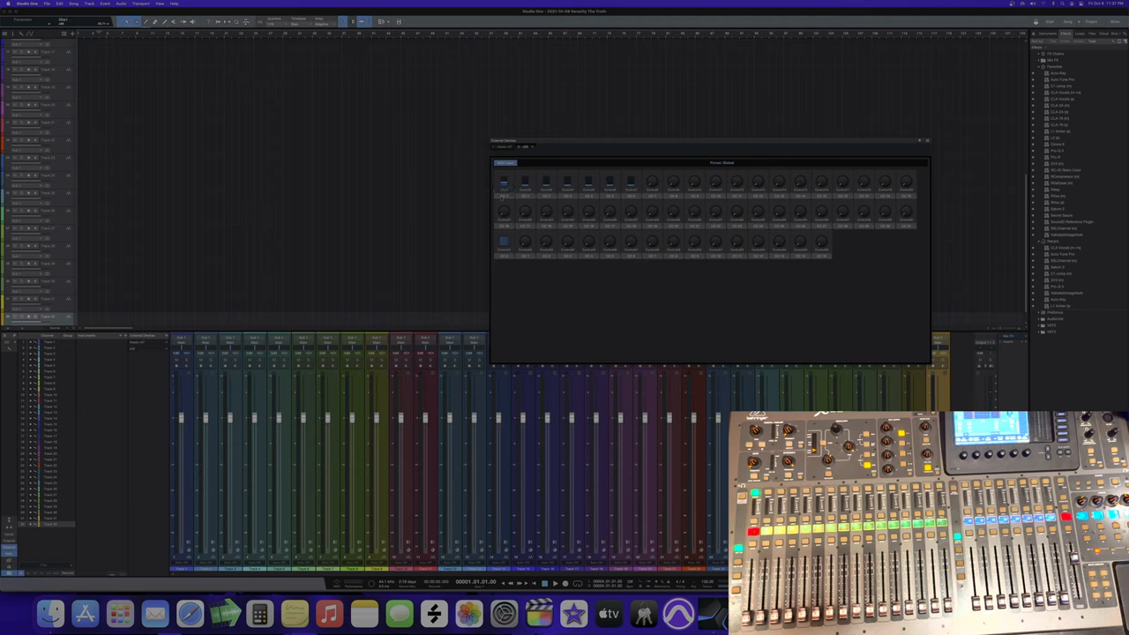
left_click(504, 182)
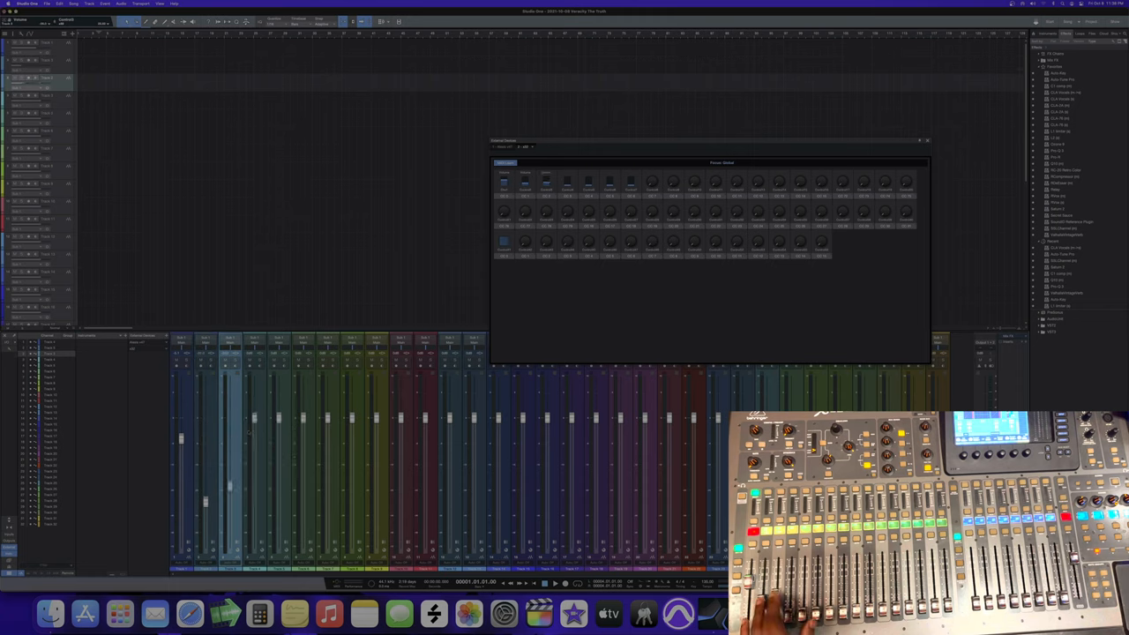
Assign the first two tracks' volume faders to learned X32 faders
right_click(251, 414)
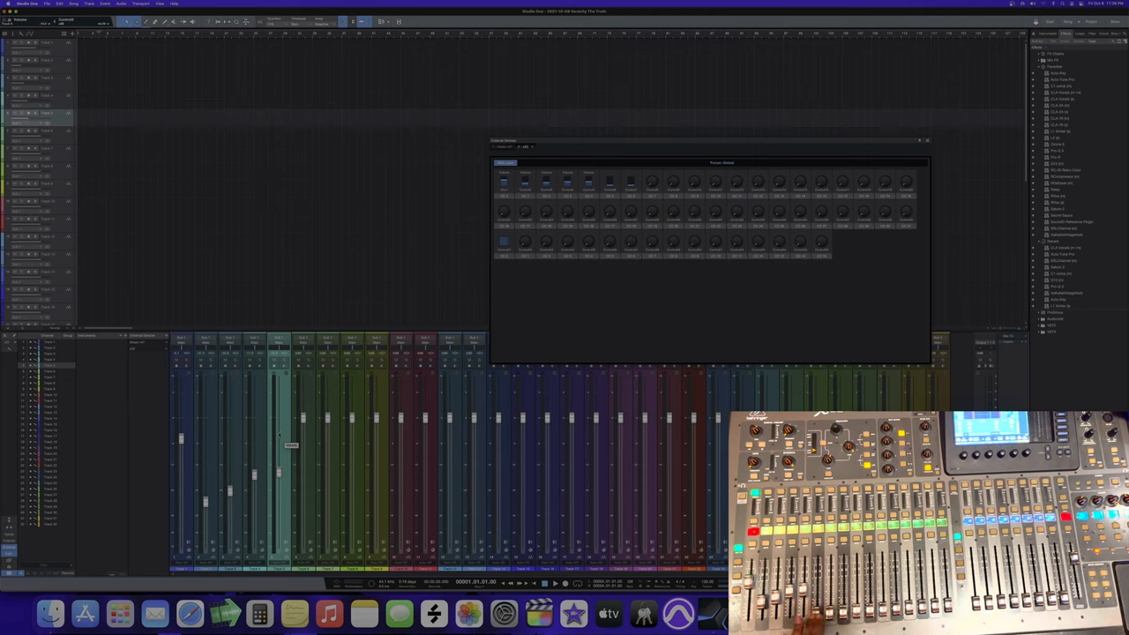
right_click(291, 446)
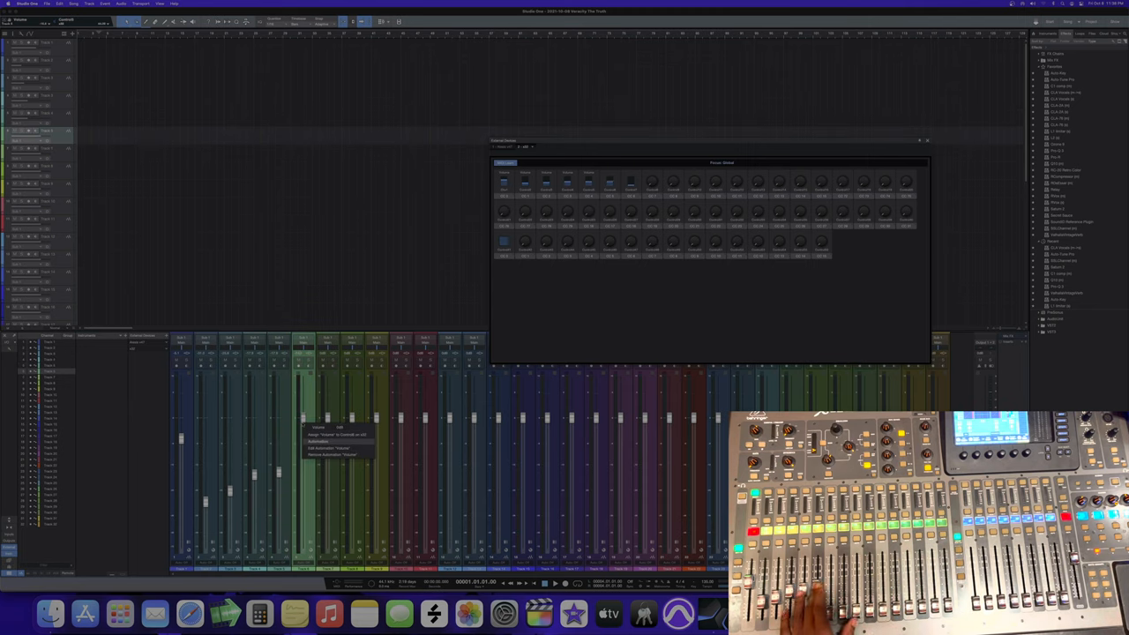